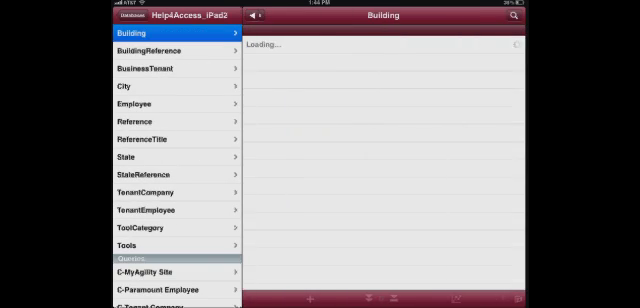
pyautogui.scroll(-3)
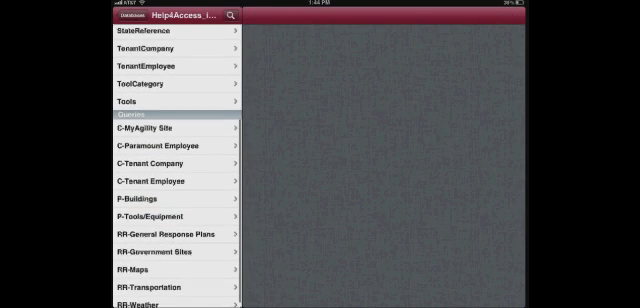